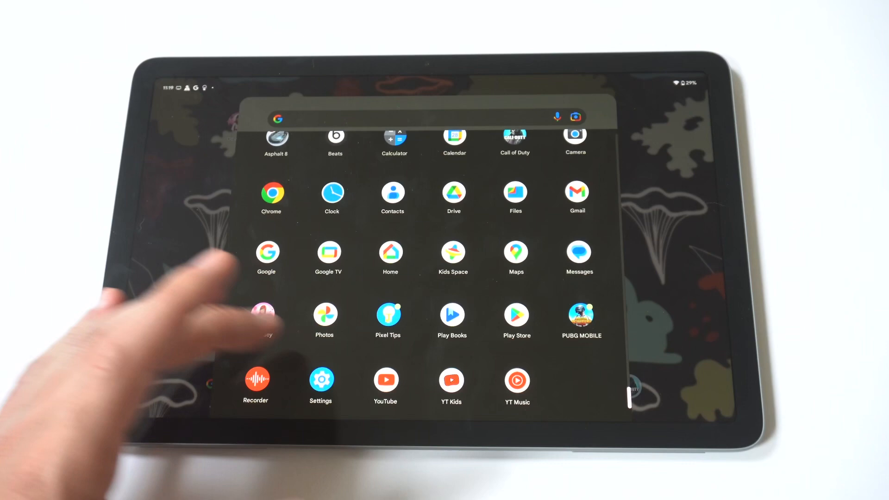
Launch the Settings app from the app drawer.
click(320, 380)
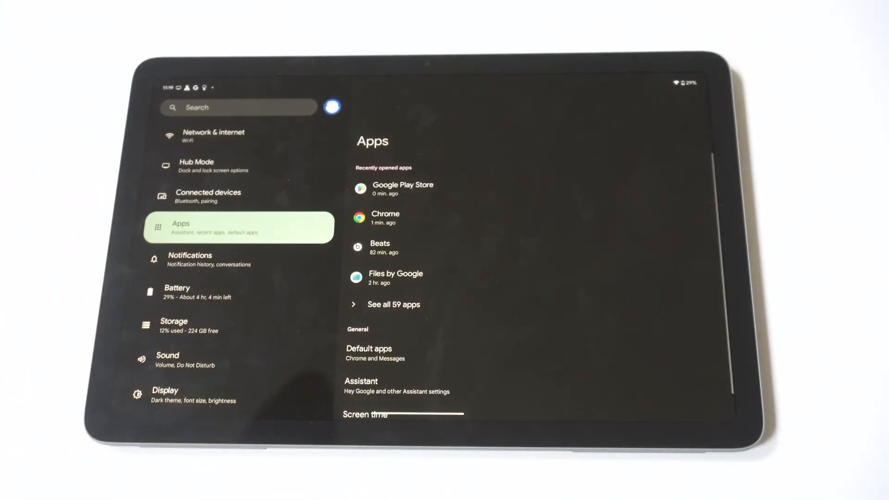
Open Chrome's Install unknown apps page under Special app access.
scroll(up, 3)
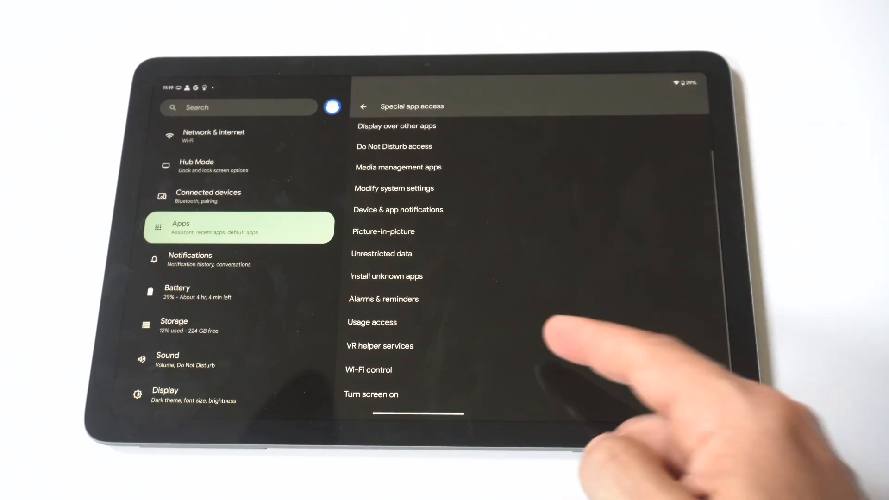
click(386, 275)
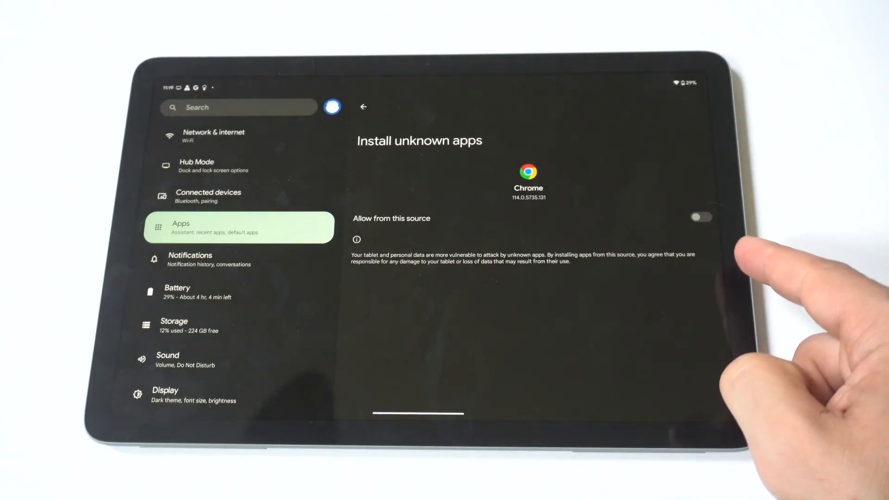
Turn on Allow from this source for Chrome and go back to Special app access.
click(702, 218)
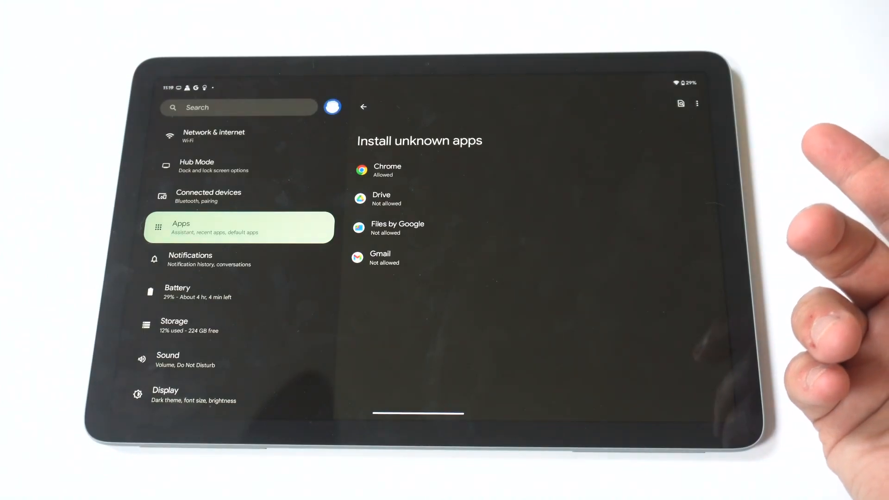
click(363, 107)
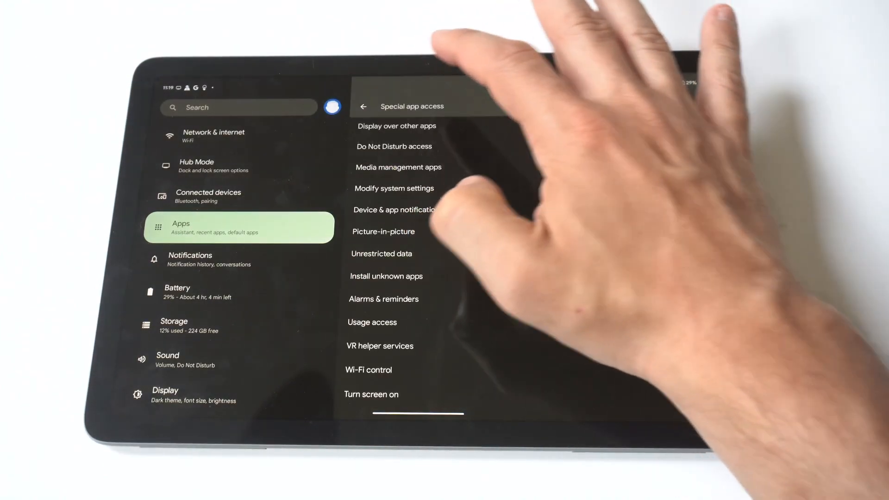